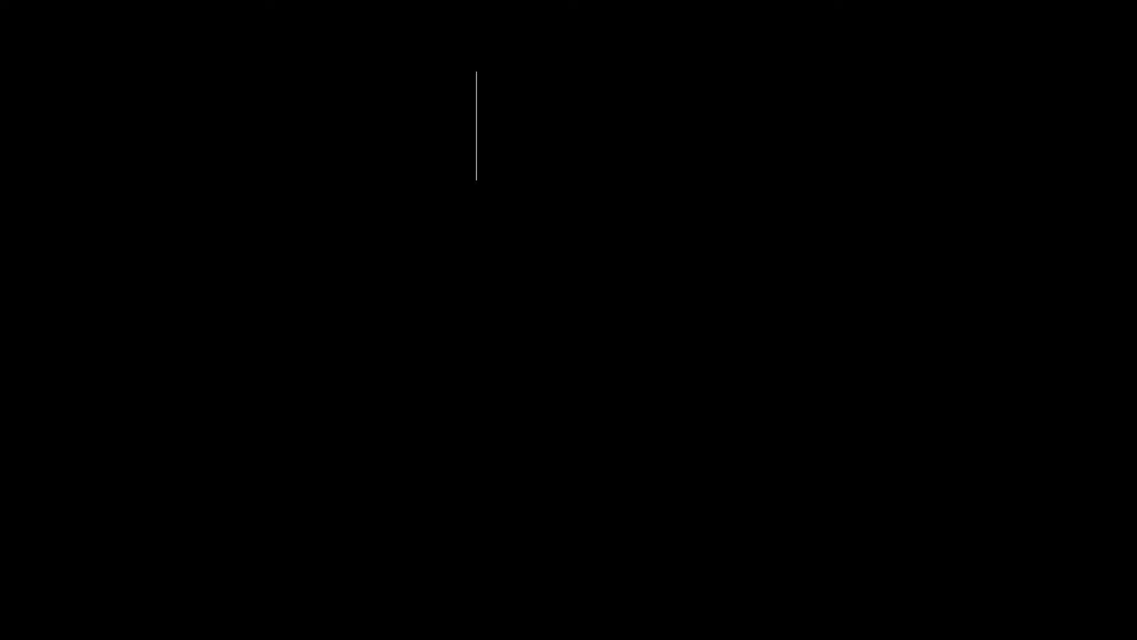
type("li")
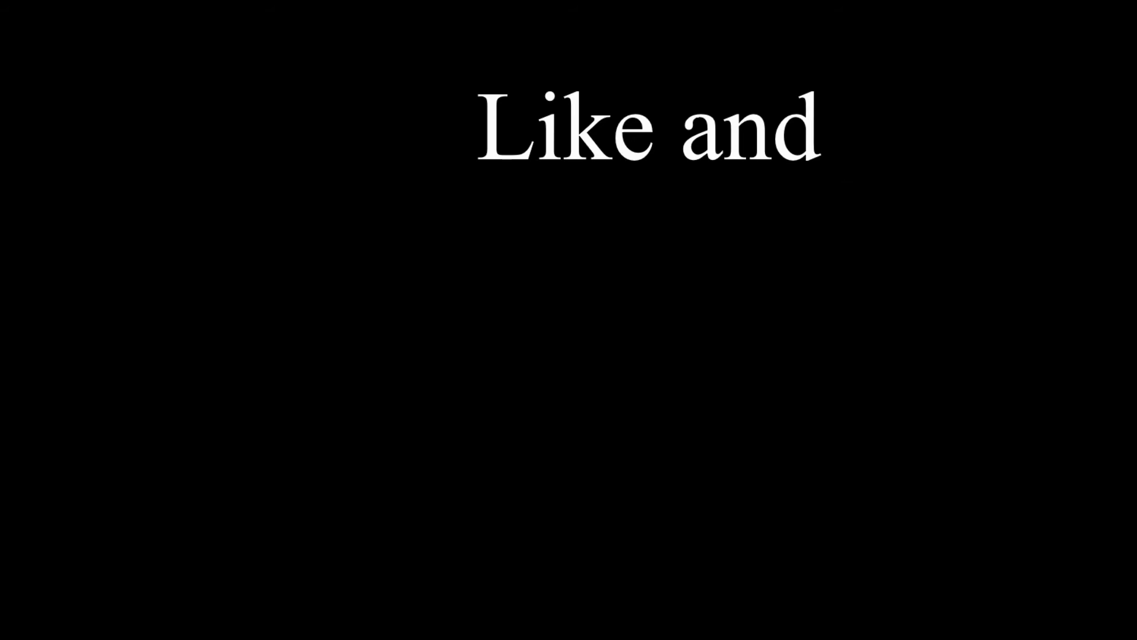
type("subsc")
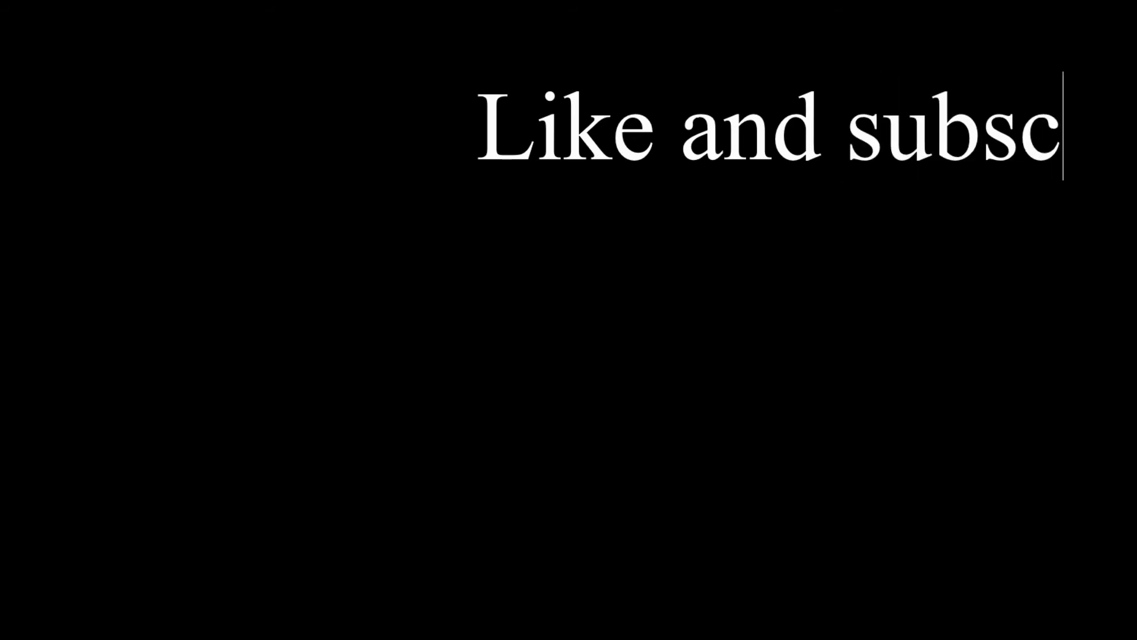
type("ribe")
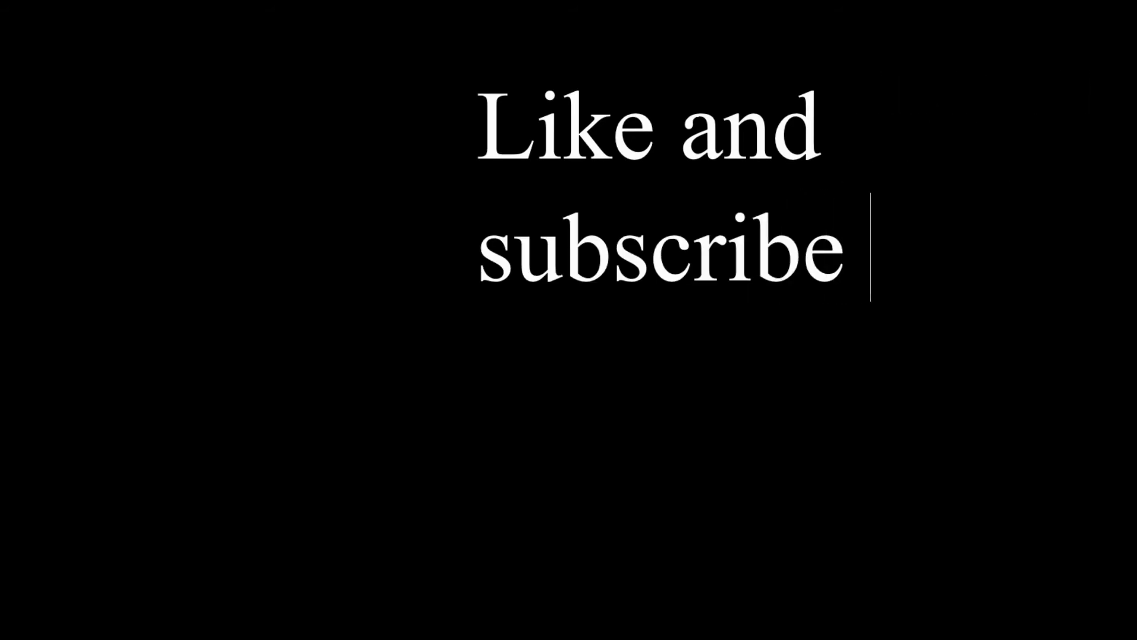